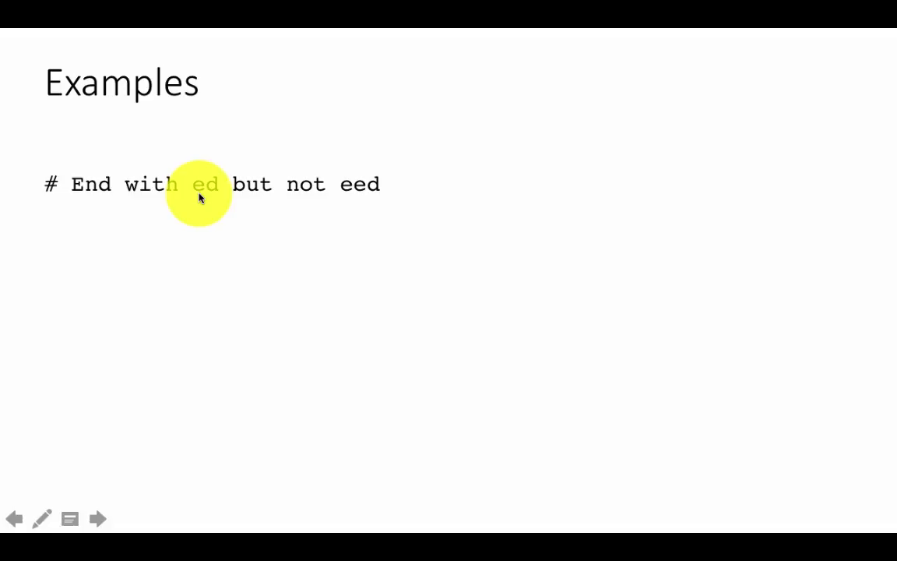
{"action": "mouse_move", "coordinate": [370, 184]}
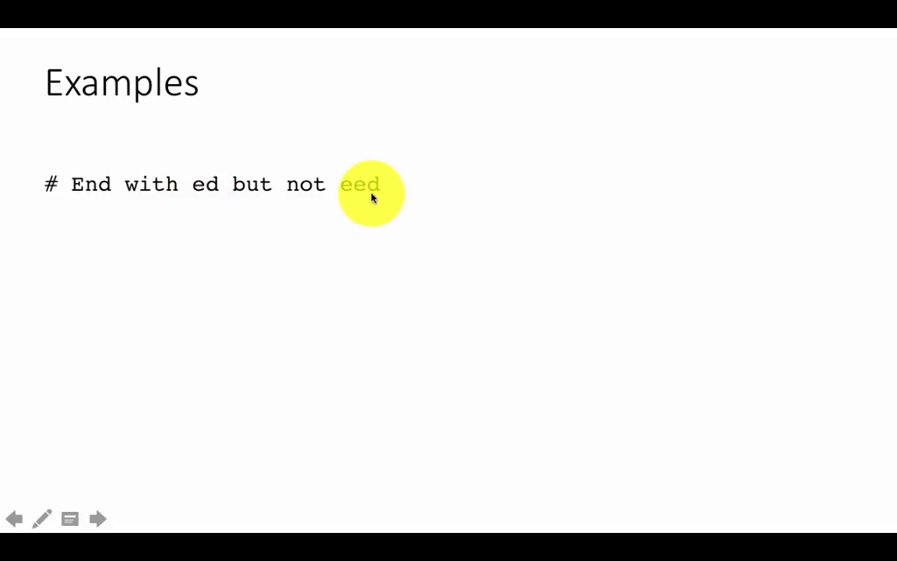